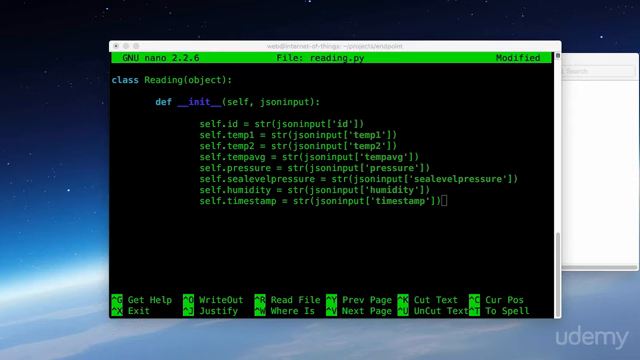
Step: Write out reading.py with the Reading class and return to the shell prompt
key("ctrl+o")
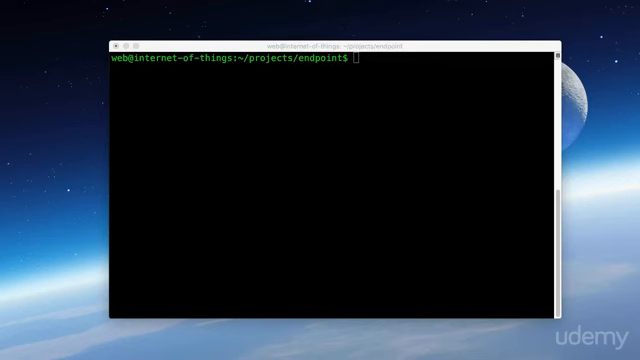
Step: Create datastore.py with sys, mysql.connector and logging imports, weather credentials, and mariadb.connect(user, password, database)
type("nano datastore.py")
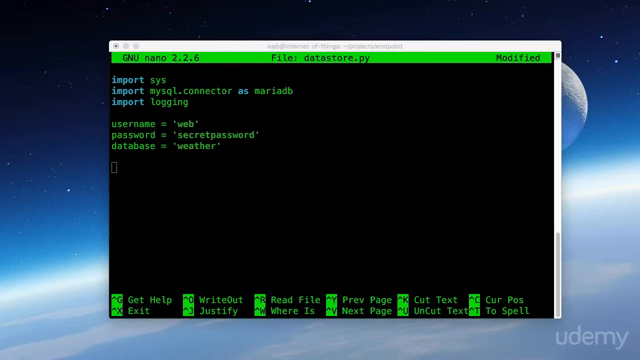
type("mariadb_connection = mariadb.connect(user=username, password=password, database=database)")
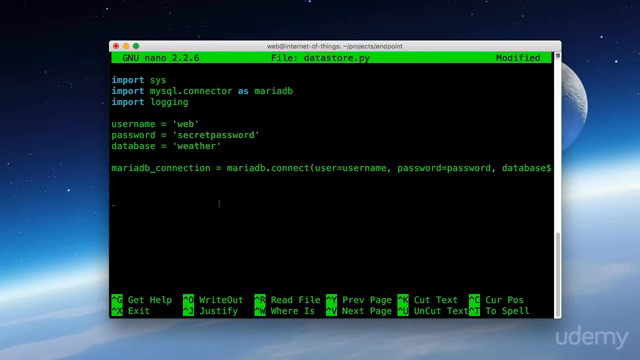
Step: Define insertreading(Reading) that INSERTs the reading and commits, with mariadb.Error and IOError handlers returning False
type("def insertreading(Reading):")
type("mariadb_connection.commit()")
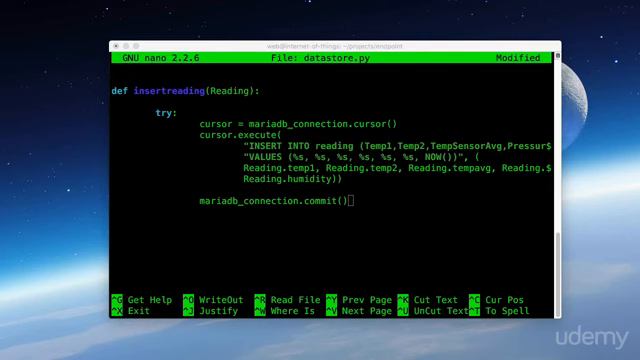
scroll("down", 3)
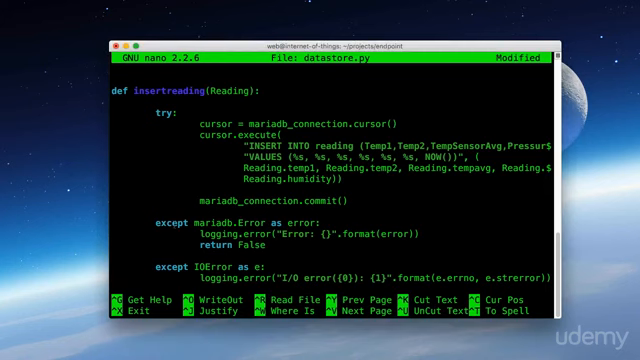
scroll("down", 3)
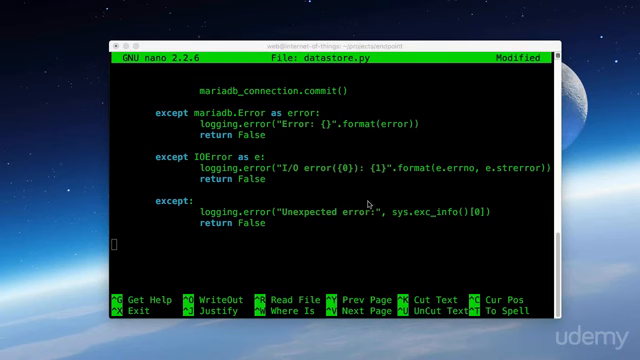
Step: Define getreading(amount) opening a cursor and a SELECT ... LIMIT query on weather.reading
type("def getreading(amount):")
type("cursor = mariadb_connection.cursor(")
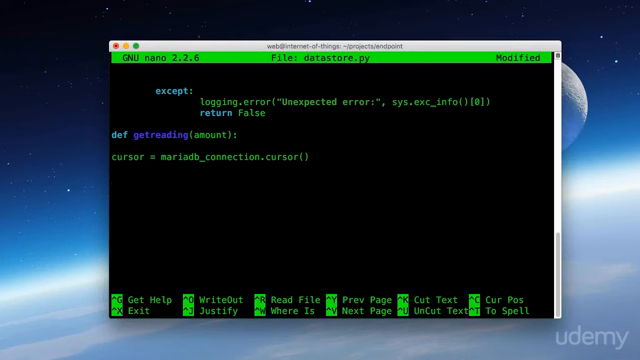
type("query = (\"\"\"")
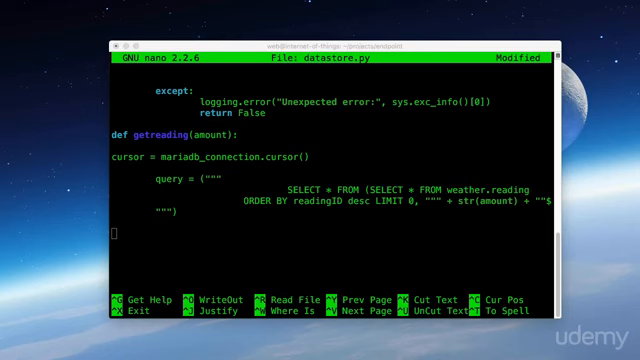
Step: Build output = [], append each fetched row as a reading dictionary, close the cursor and return output
type("output = []")
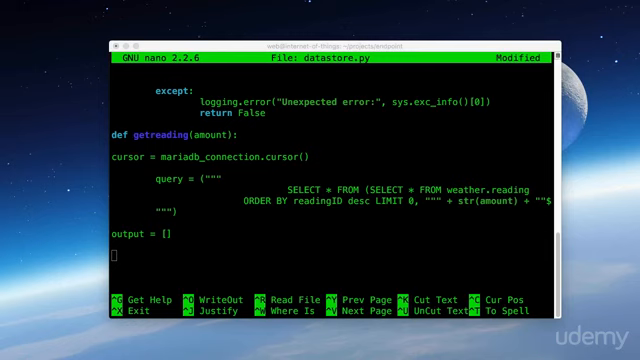
scroll("down", 3)
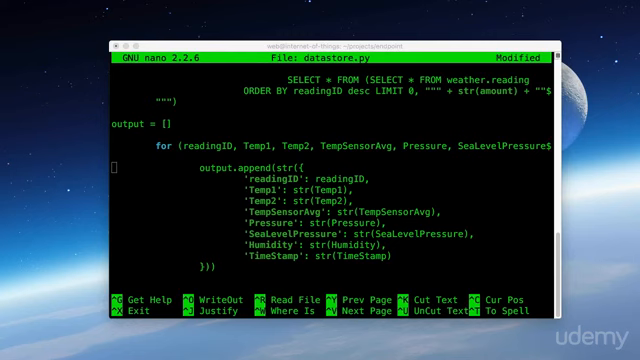
scroll("down", 3)
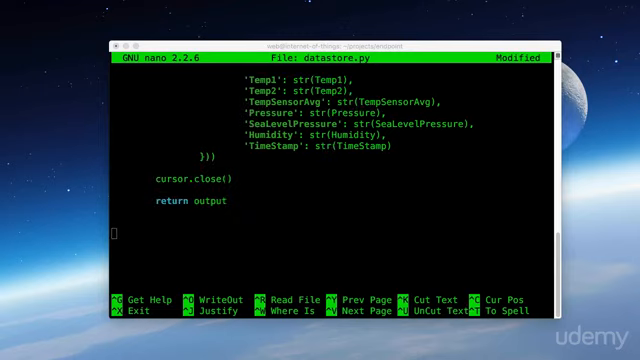